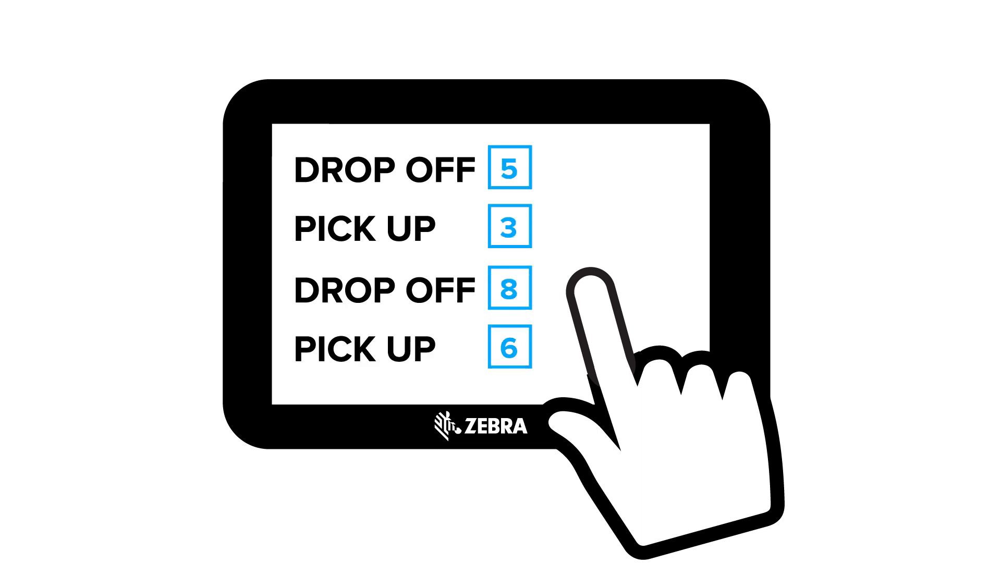
- Check off the first DROP OFF entry (quantity 5) on the tablet checklist
left_click(507, 168)
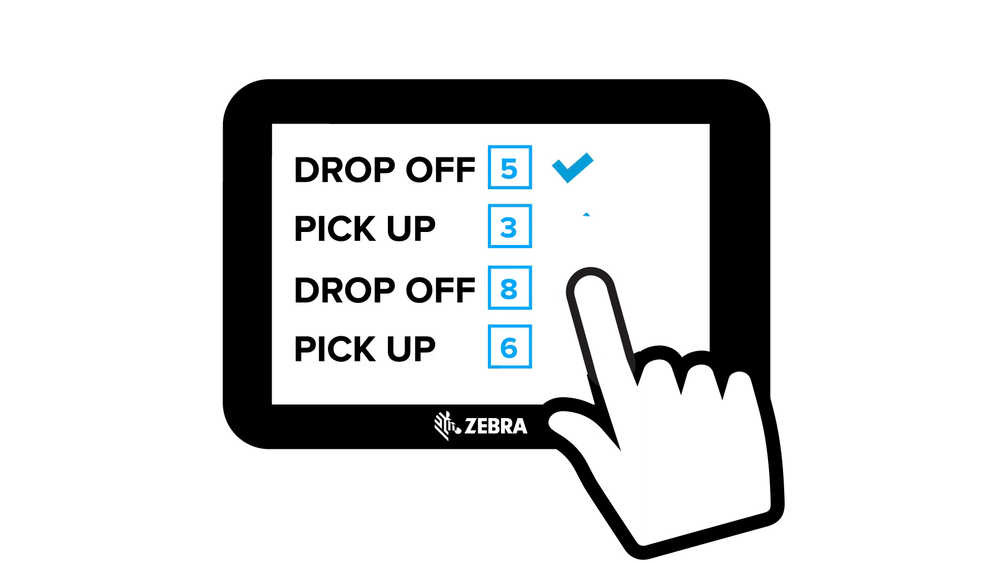